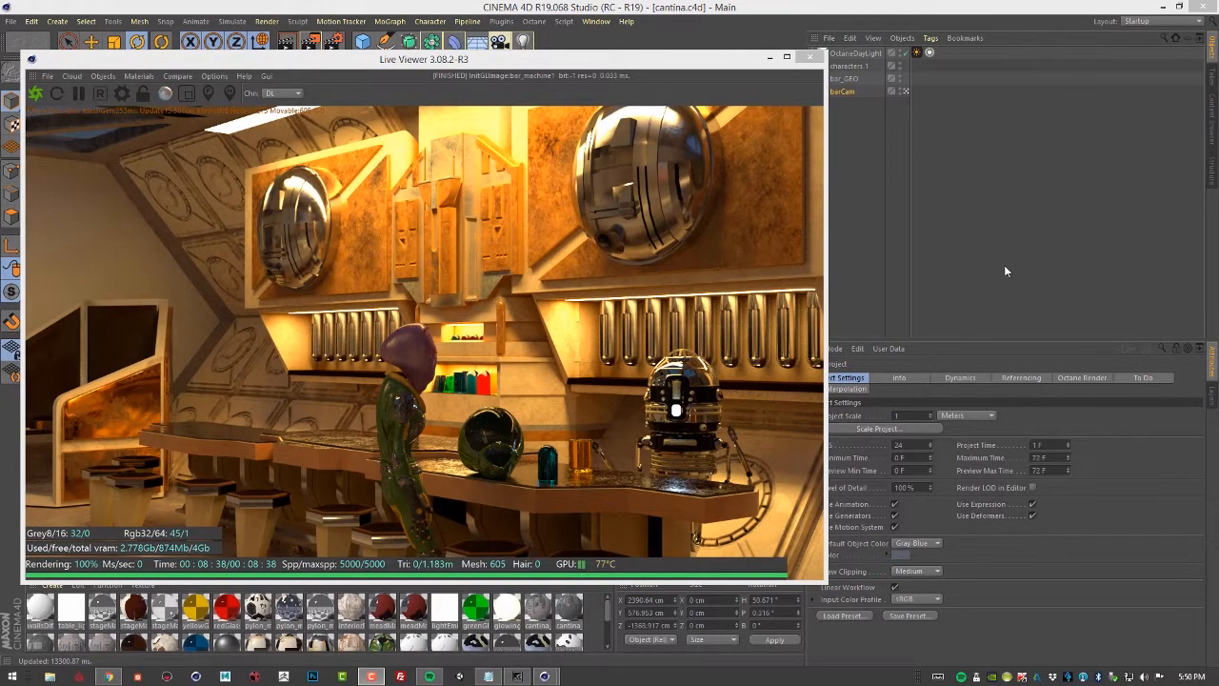
mouse_move(700, 35)
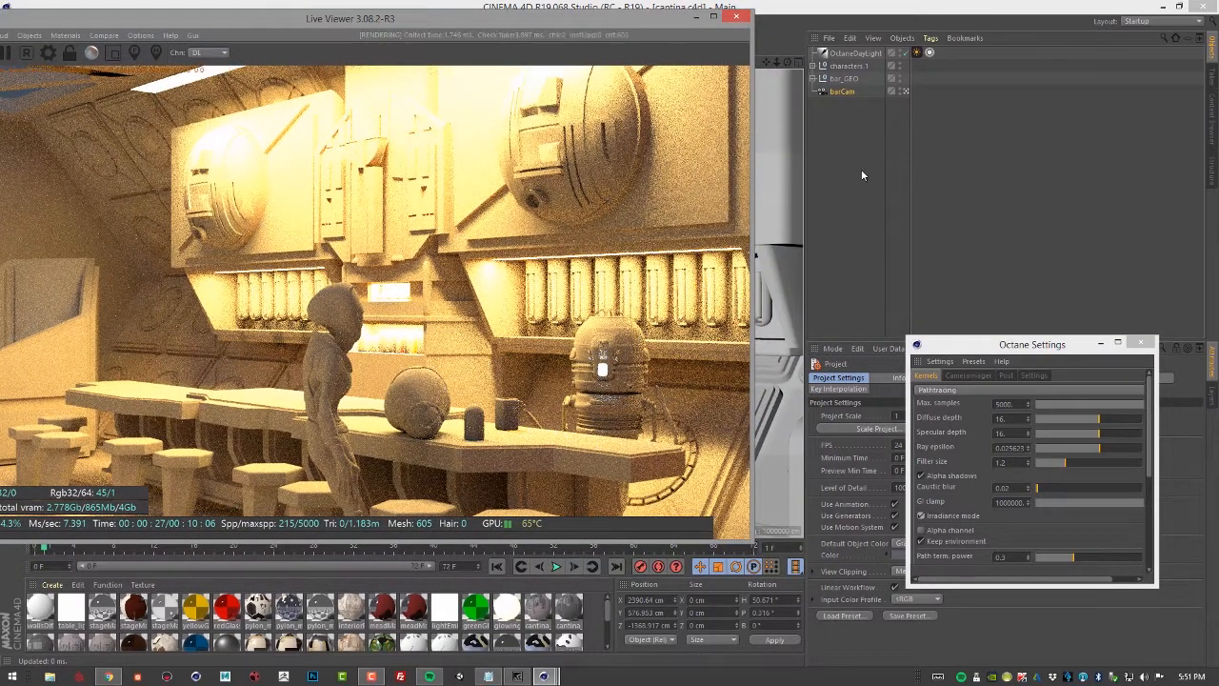
Expand bar_GEO and emissive_surfaces to reveal the pylon, stage, table and plane lights
left_click(843, 91)
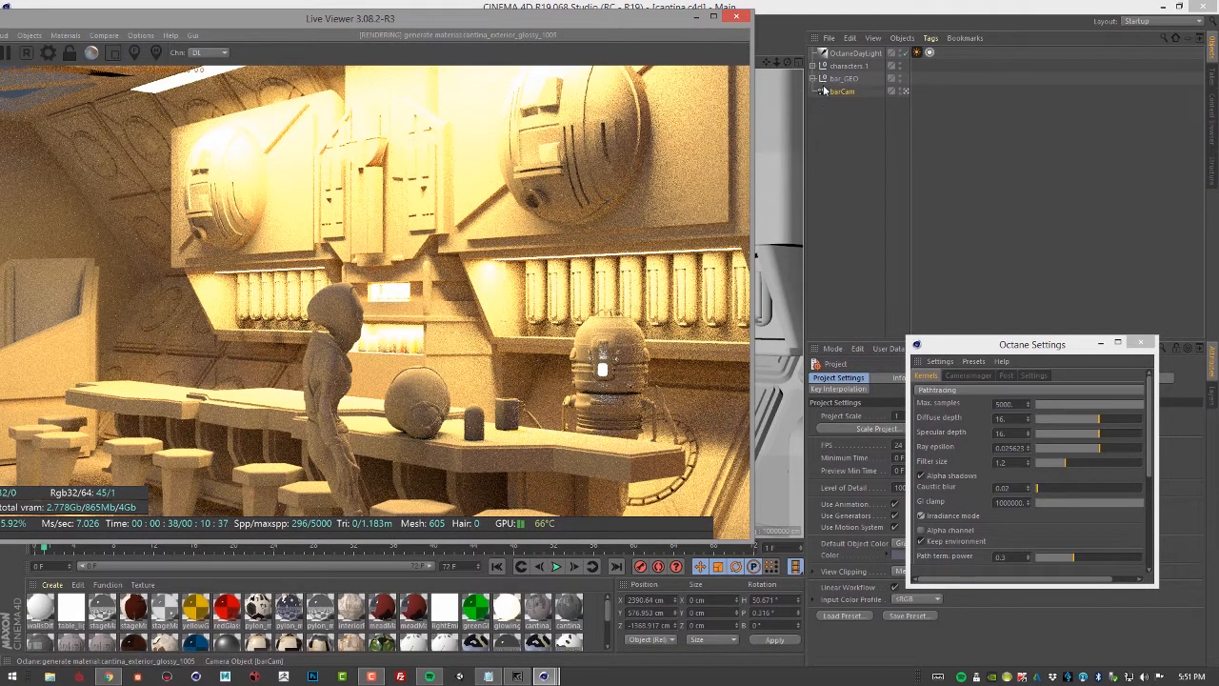
left_click(813, 78)
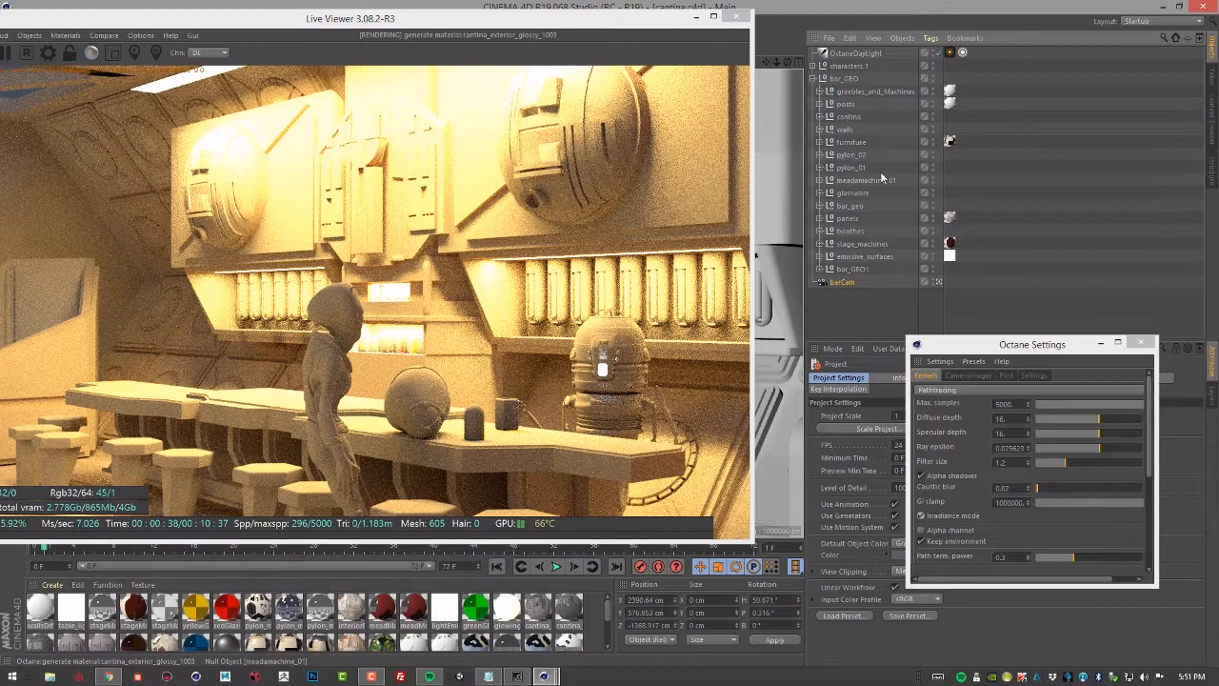
left_click(865, 256)
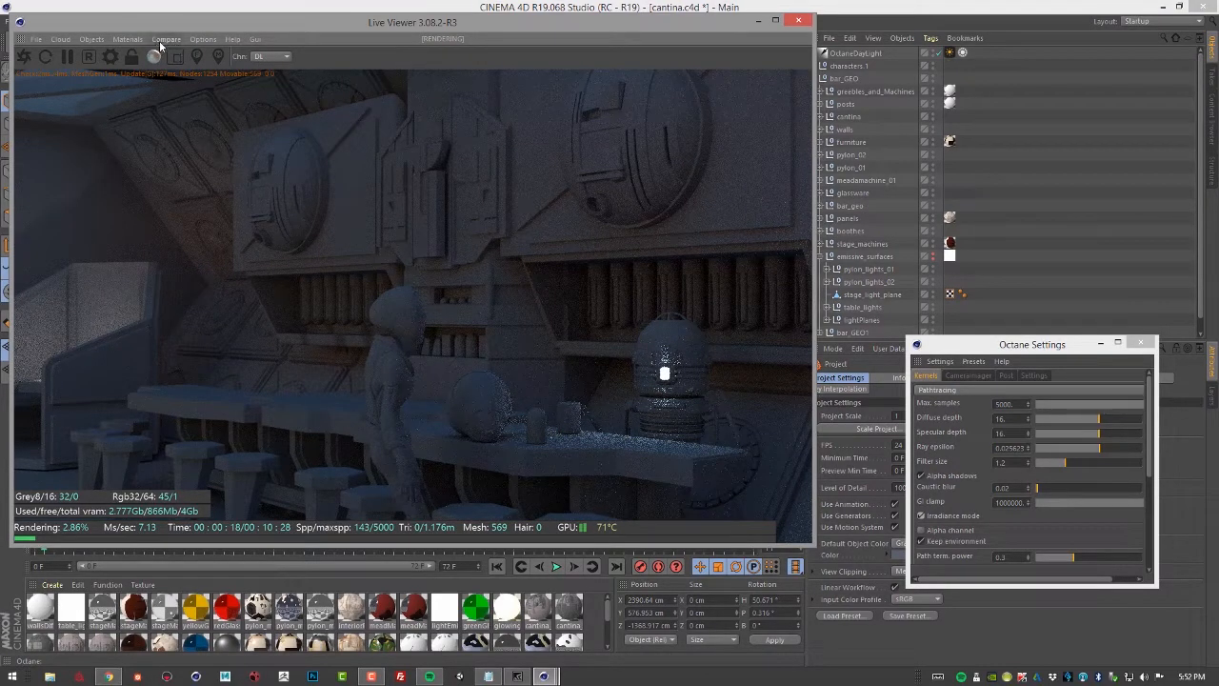
Open the Octane Node Editor from the Live Viewer's Materials menu and move it aside
left_click(127, 39)
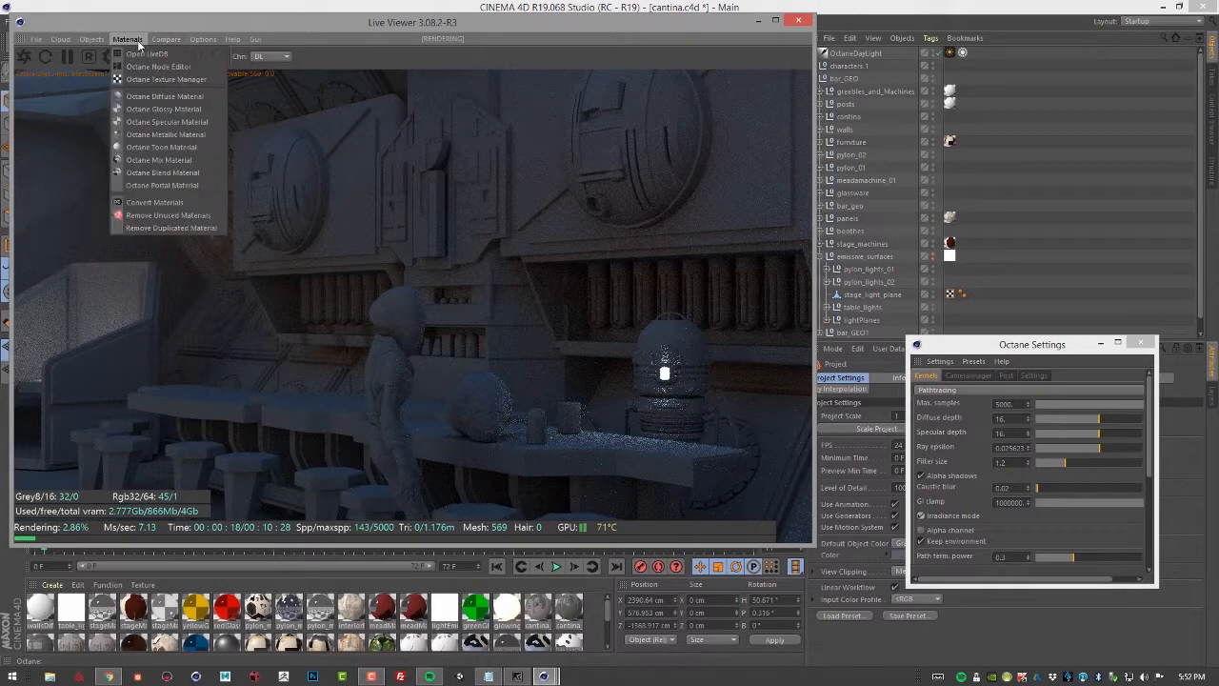
left_click(154, 67)
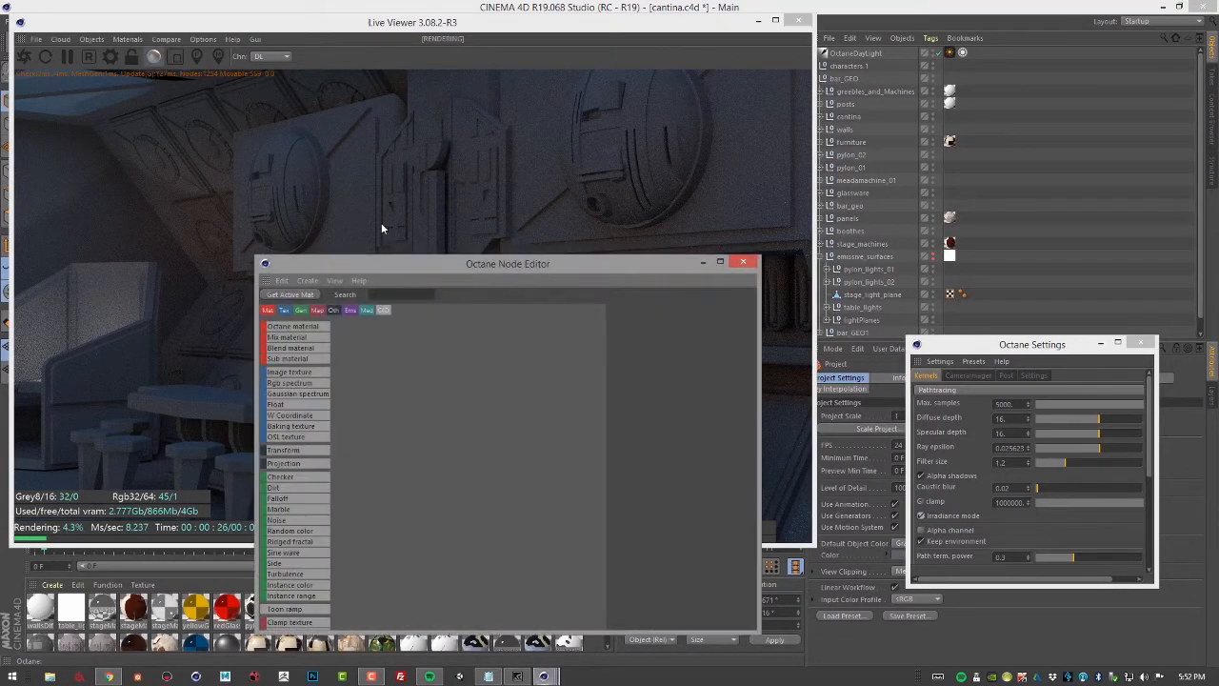
left_click_drag(507, 264, 722, 139)
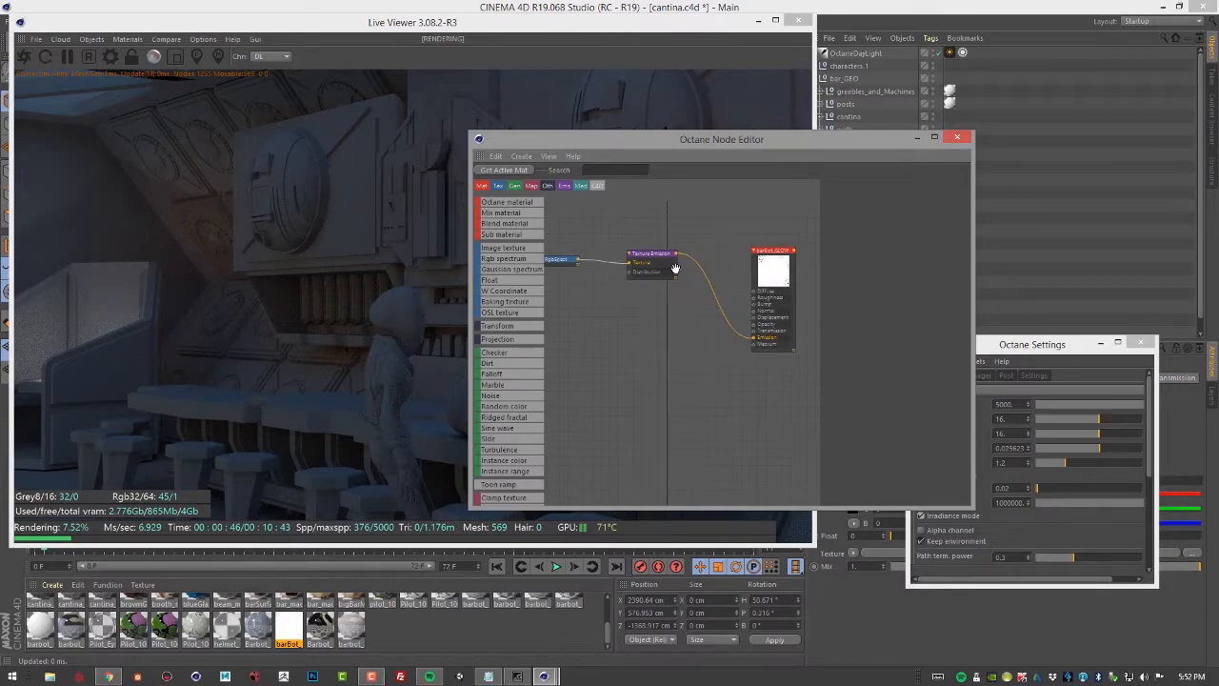
Give the barBot_GLOW Texture Emission node sampling rate 15 and power 25
left_click(650, 253)
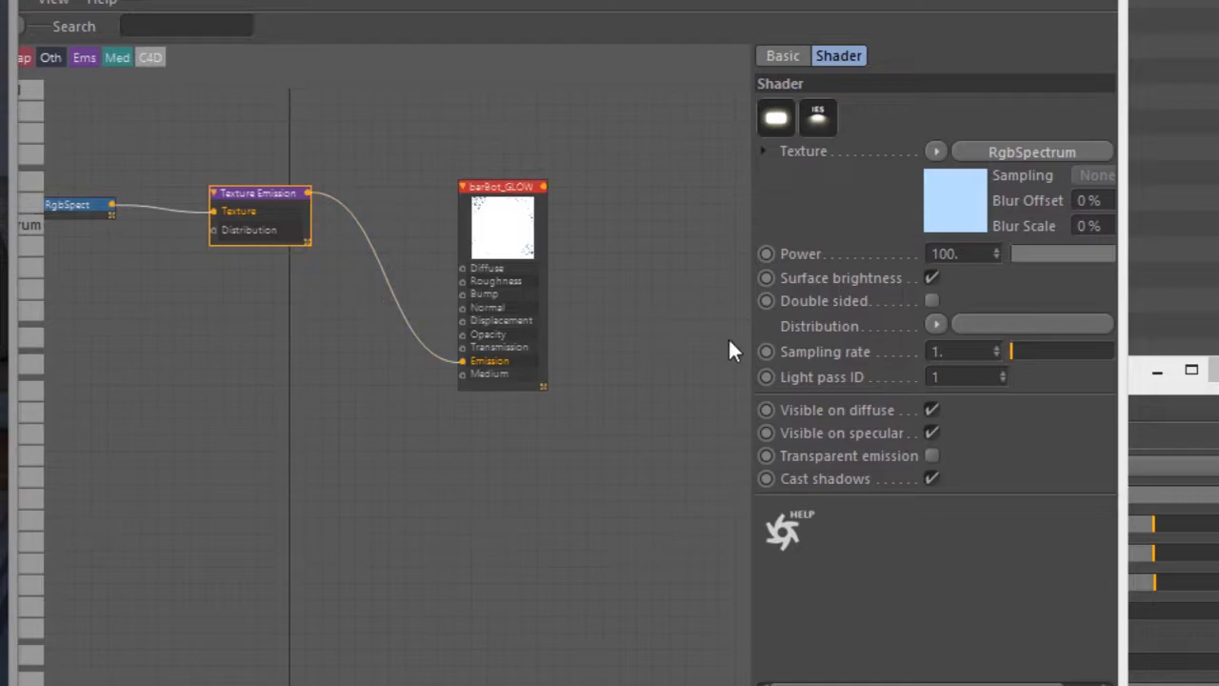
mouse_move(826, 343)
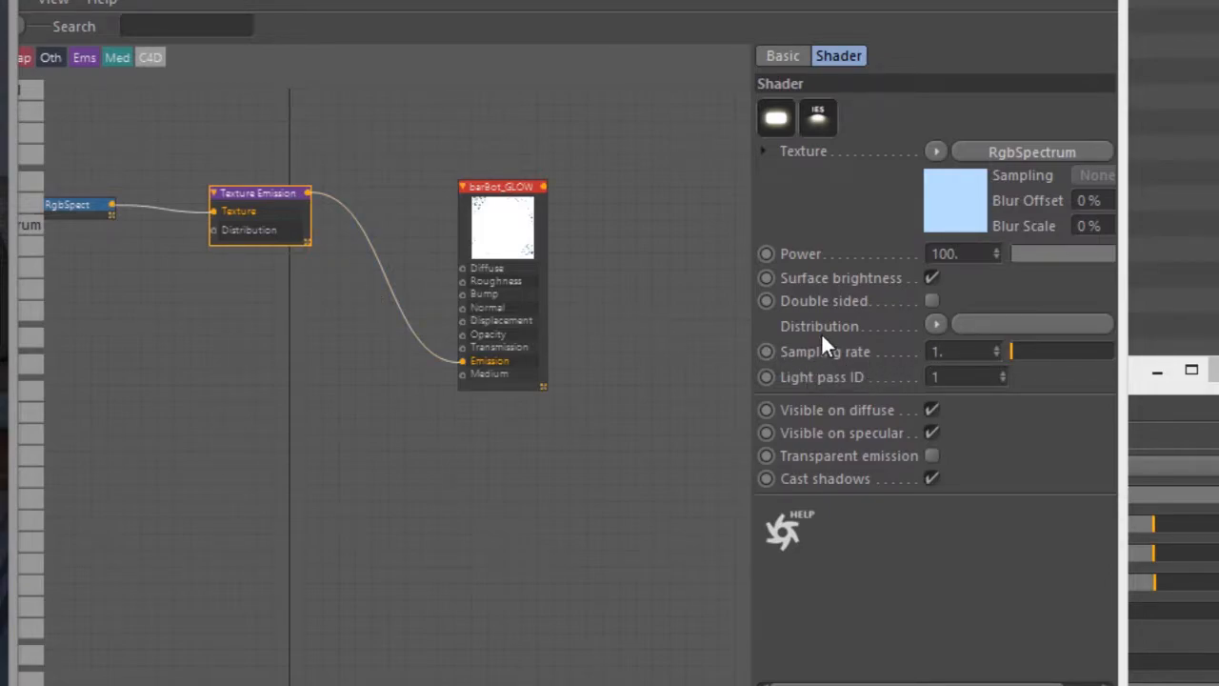
mouse_move(874, 361)
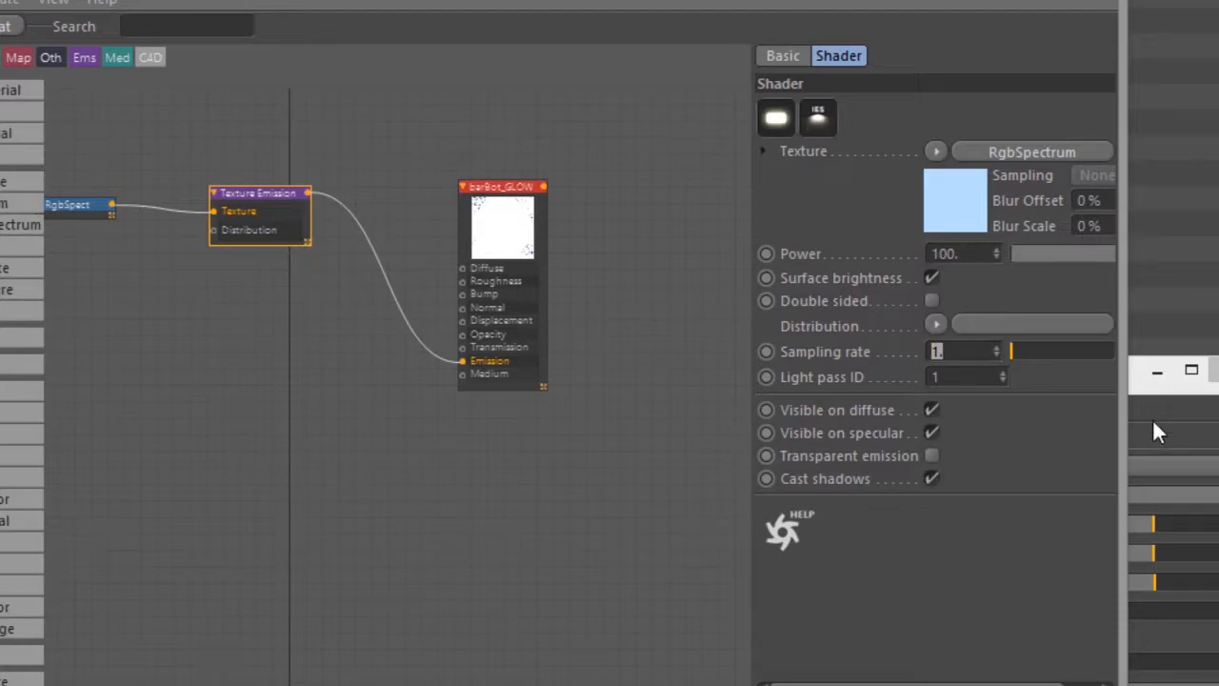
type("15")
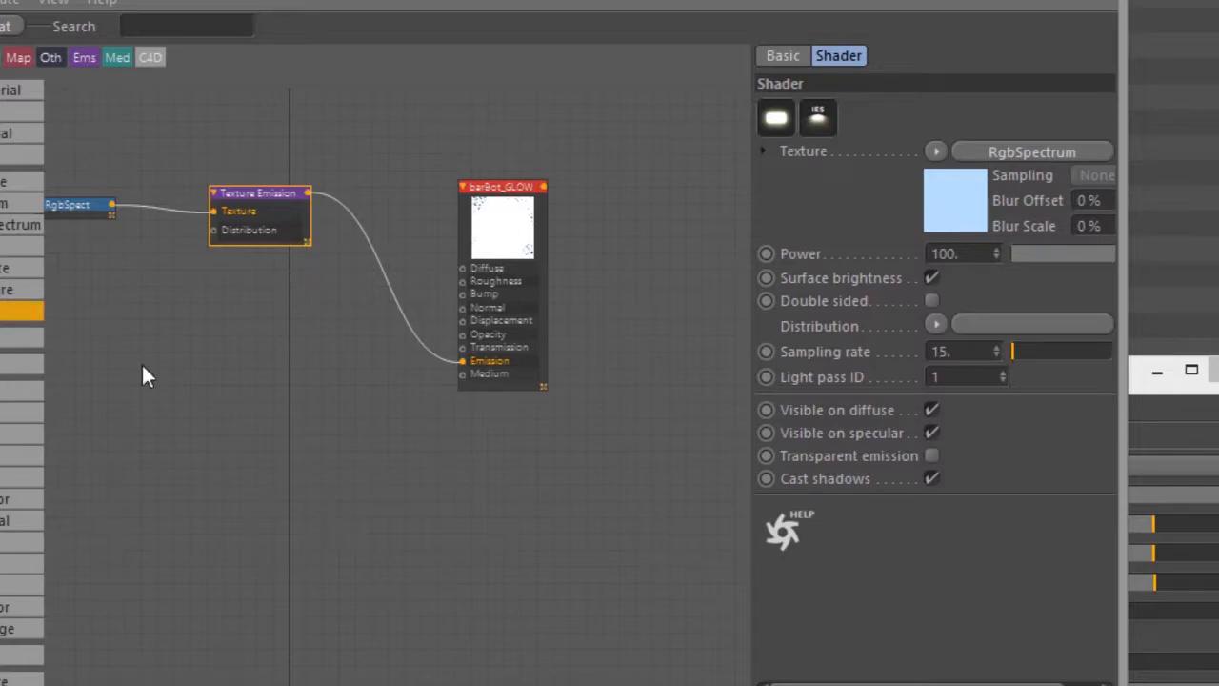
mouse_move(985, 262)
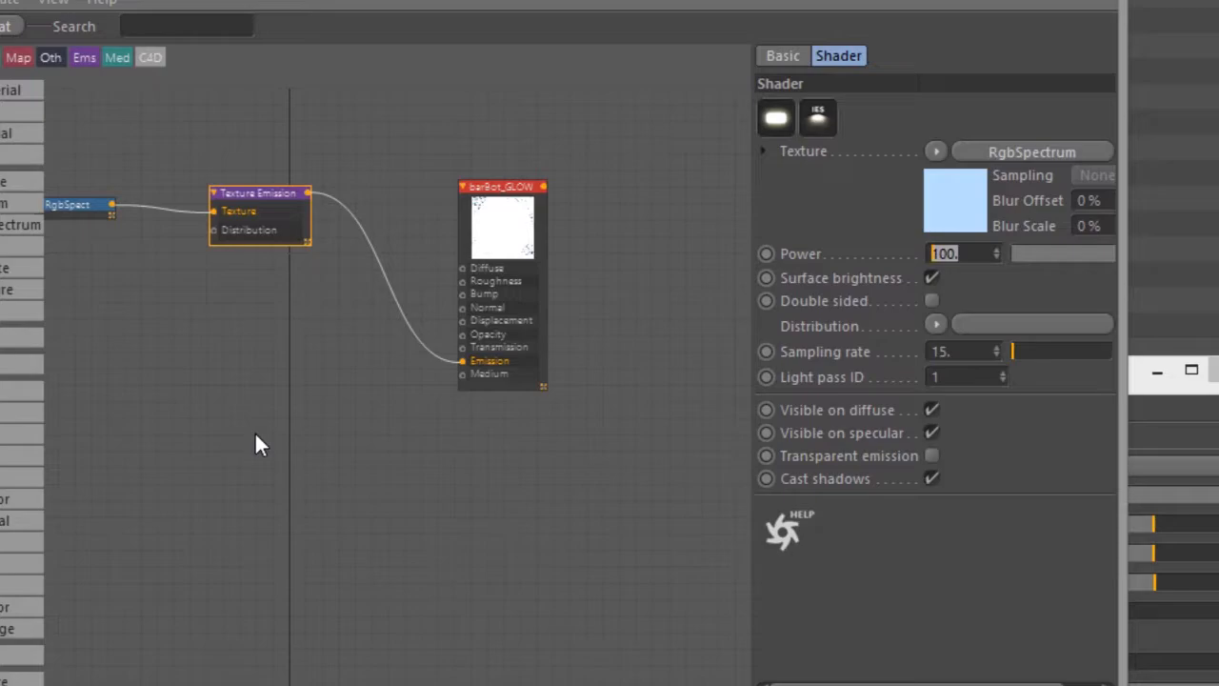
type("25.")
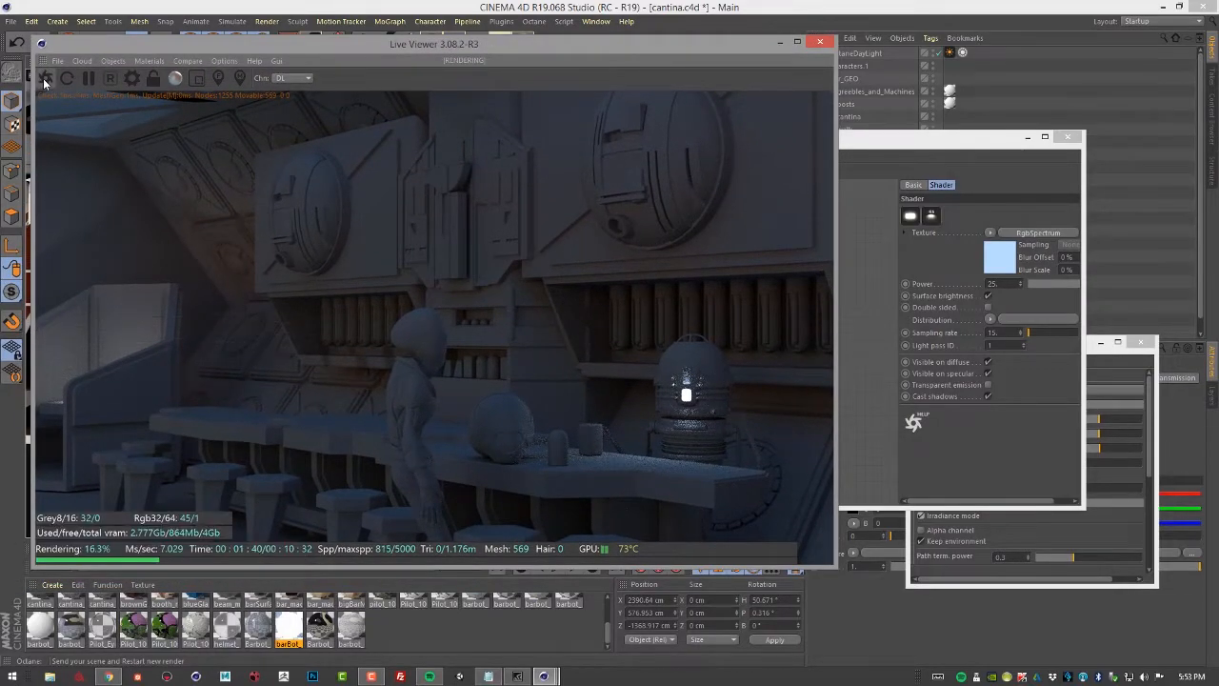
Send the scene and restart the Octane Live Viewer render with the dimmer glow
left_click(49, 76)
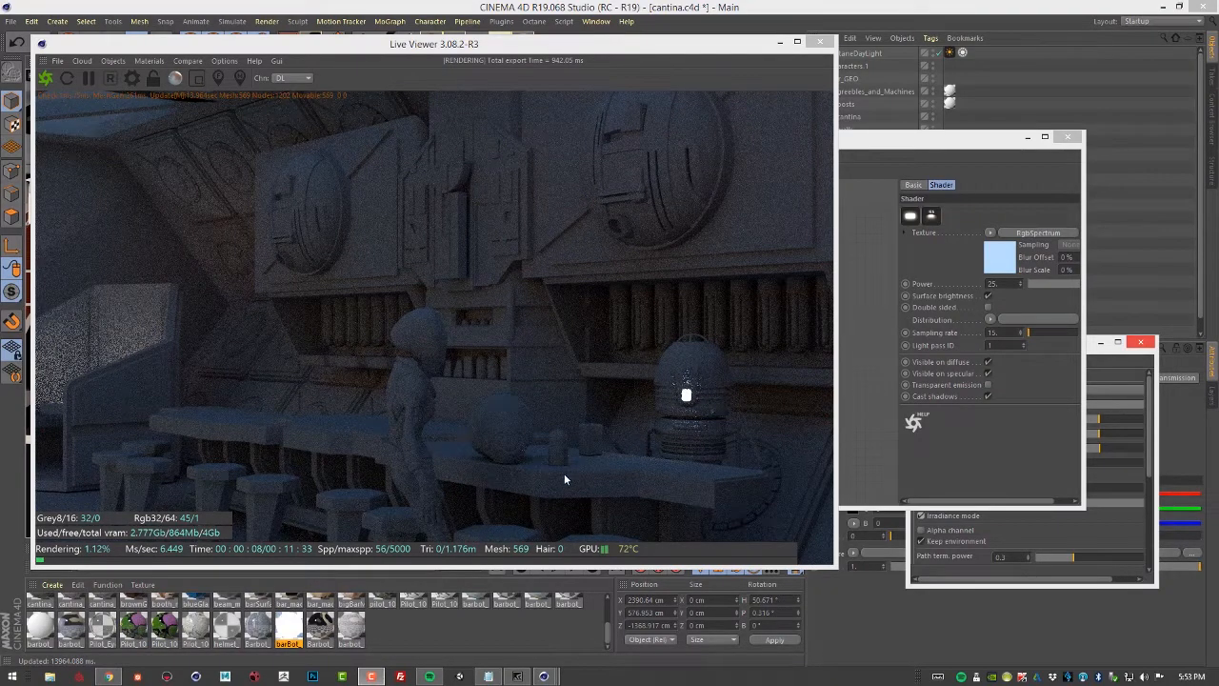
mouse_move(633, 531)
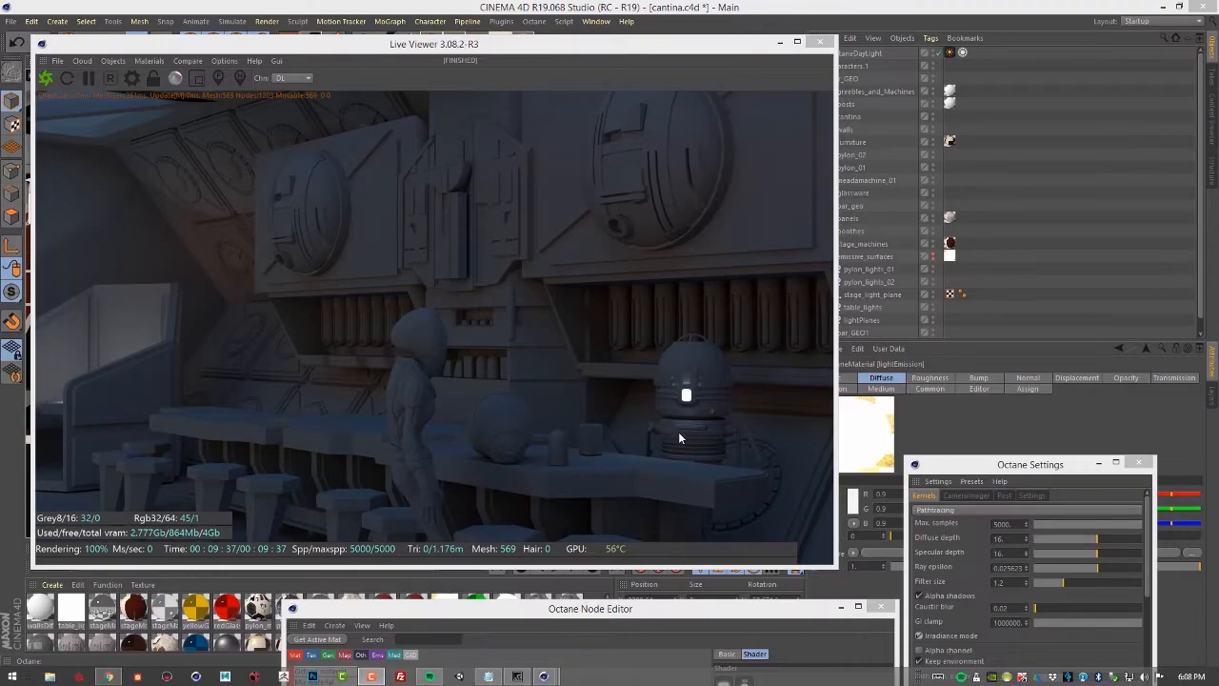
mouse_move(686, 397)
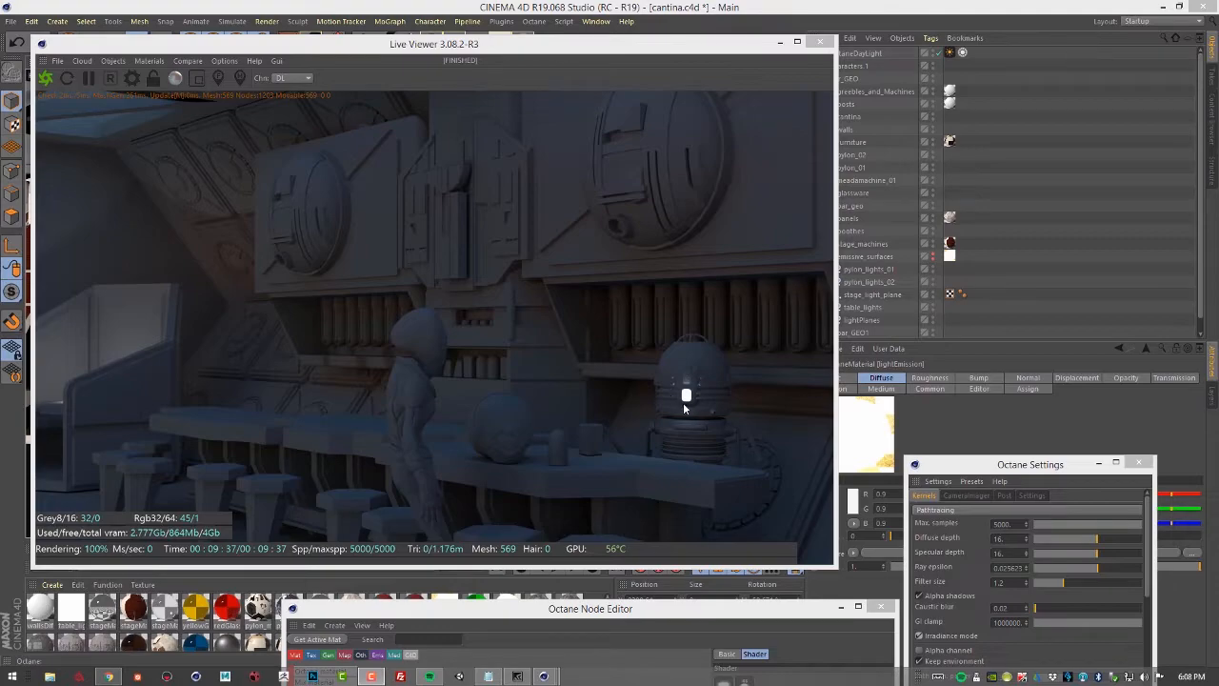
mouse_move(640, 561)
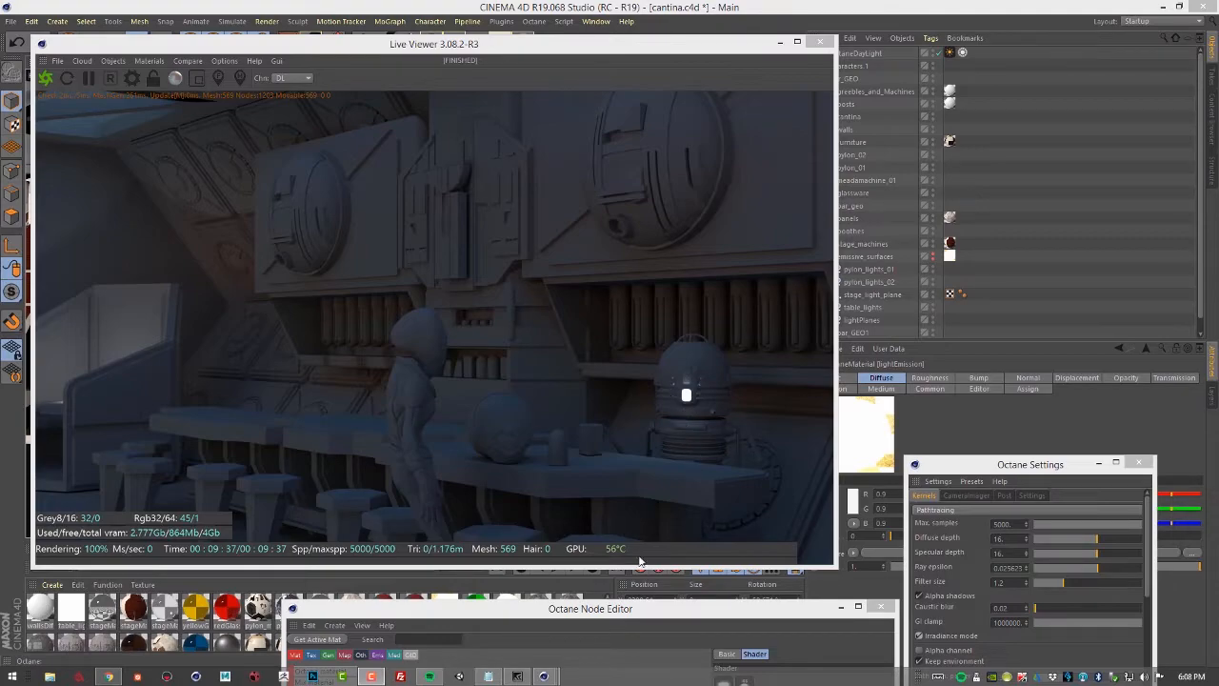
Drag the node editor into view and set lightEmission's Texture Emission sampling rate to 12
left_click_drag(591, 608, 455, 422)
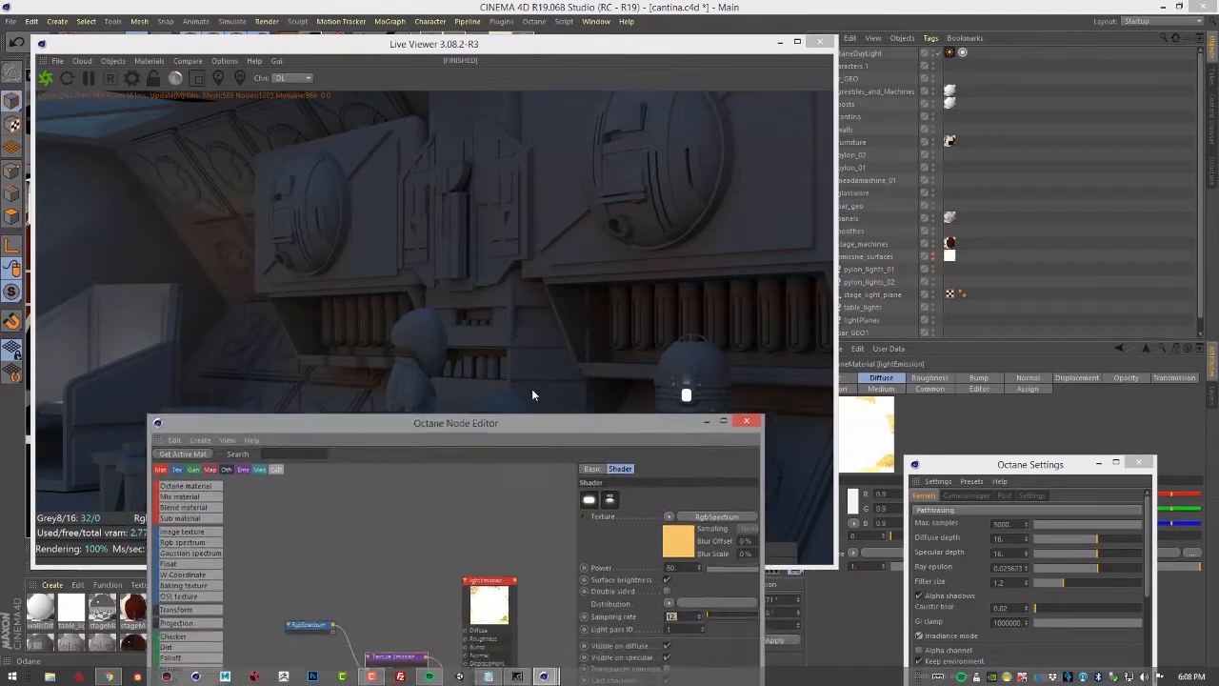
left_click_drag(455, 422, 436, 139)
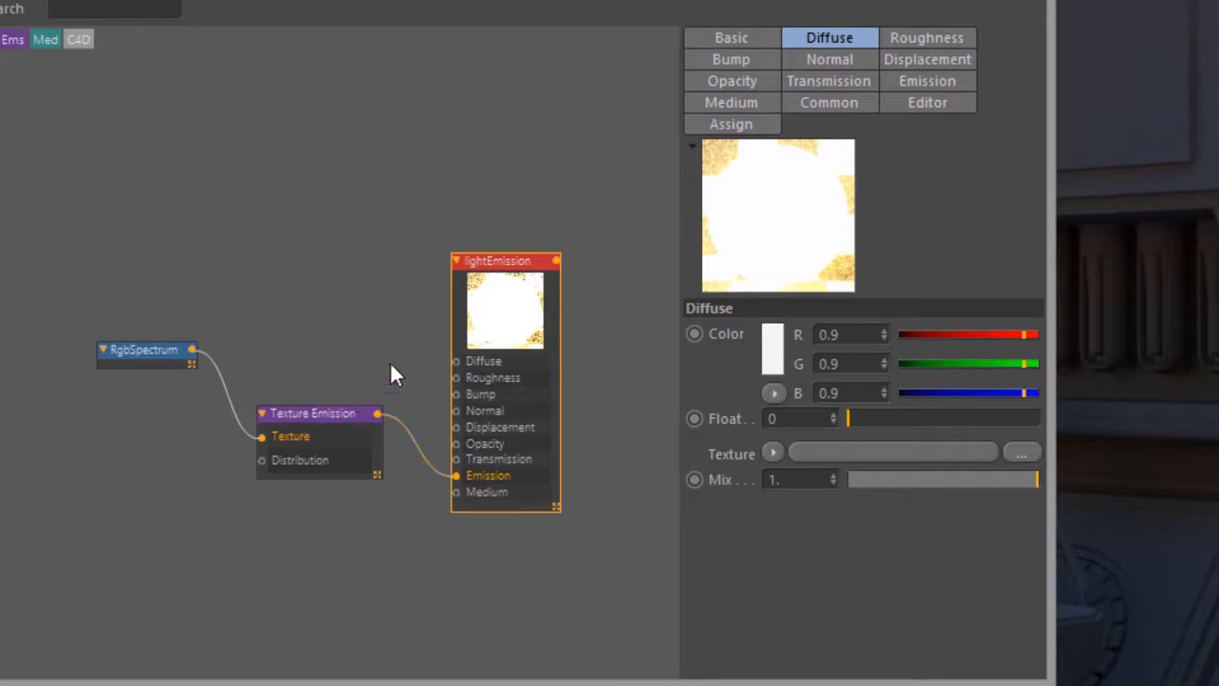
mouse_move(335, 395)
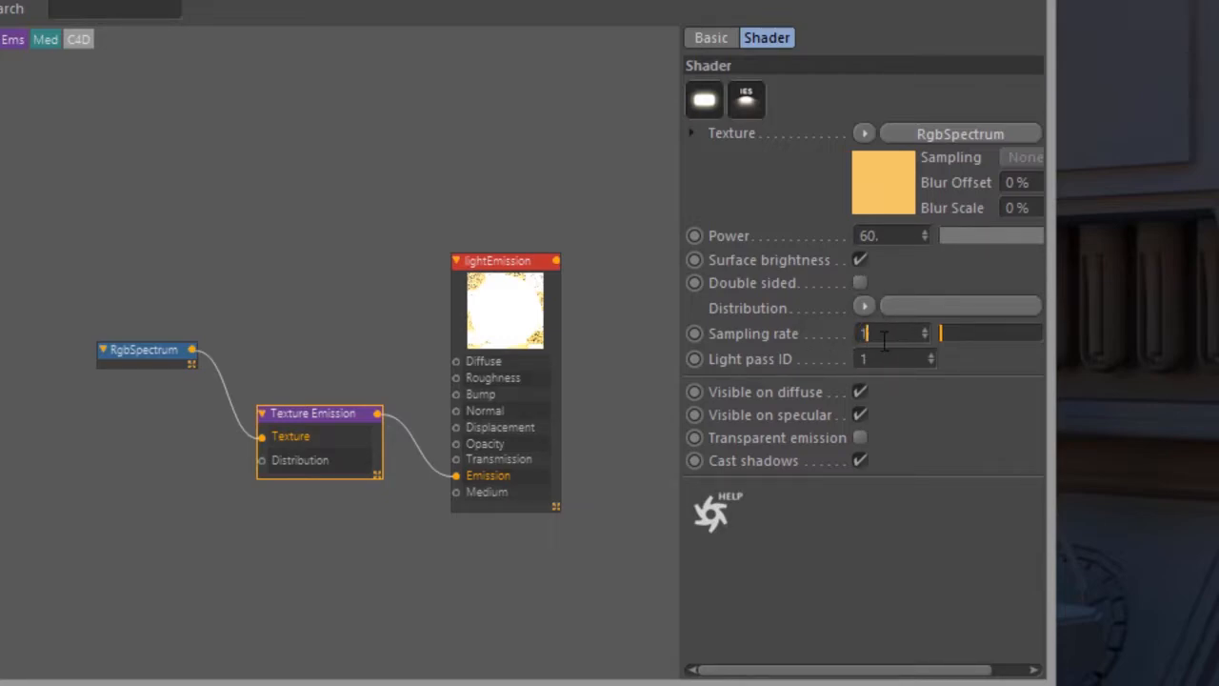
type("12.")
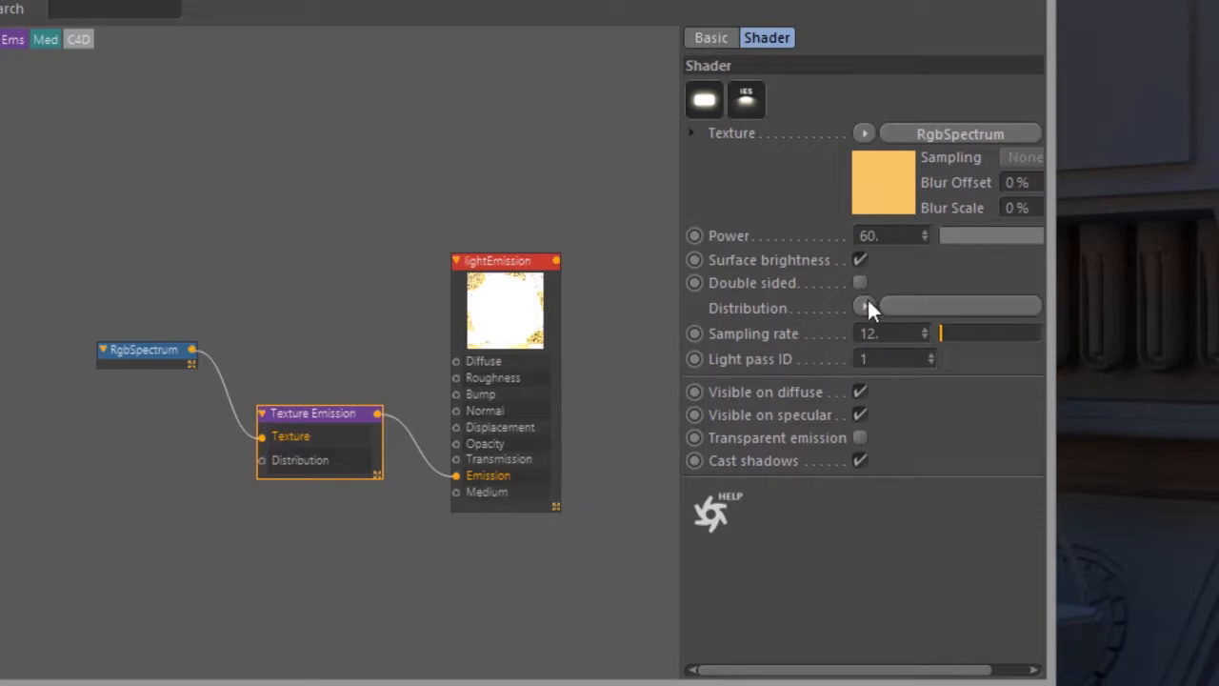
mouse_move(950, 310)
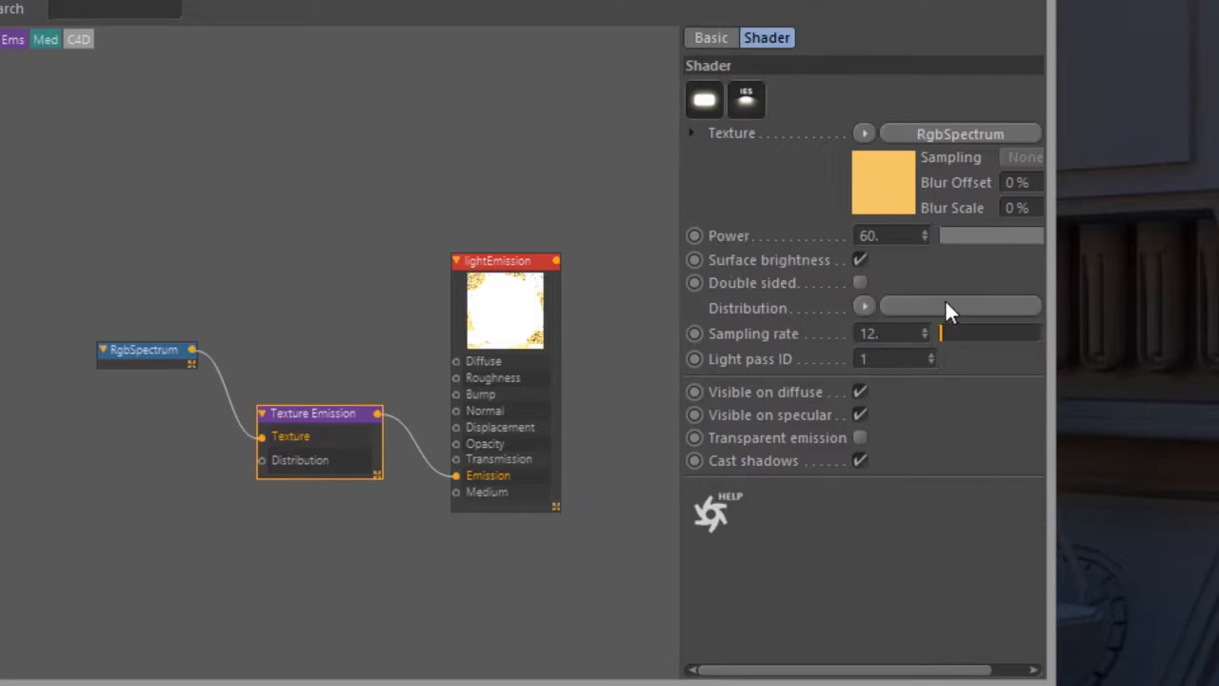
mouse_move(1050, 328)
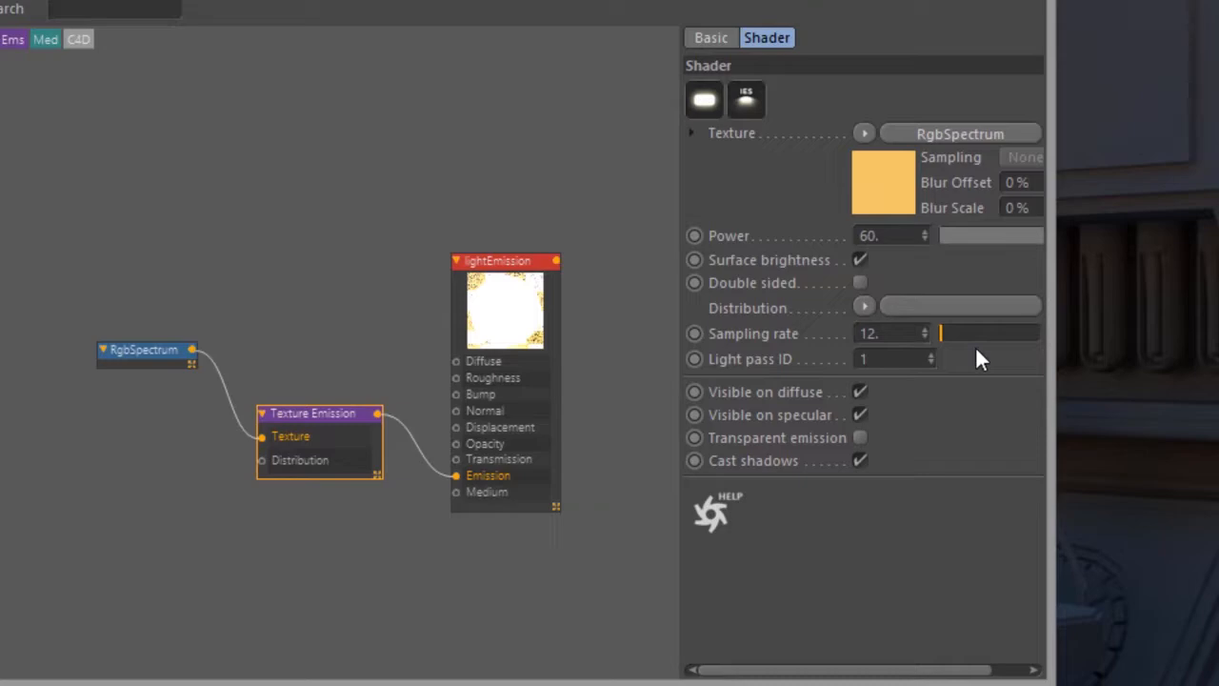
mouse_move(993, 350)
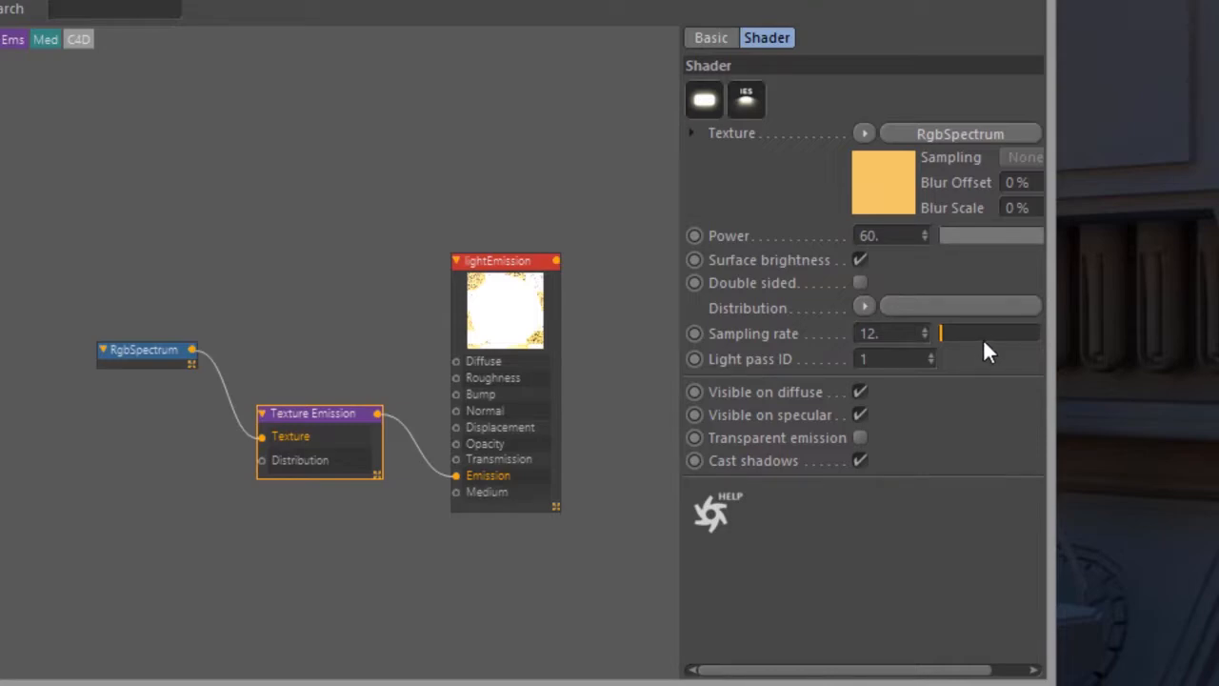
mouse_move(986, 350)
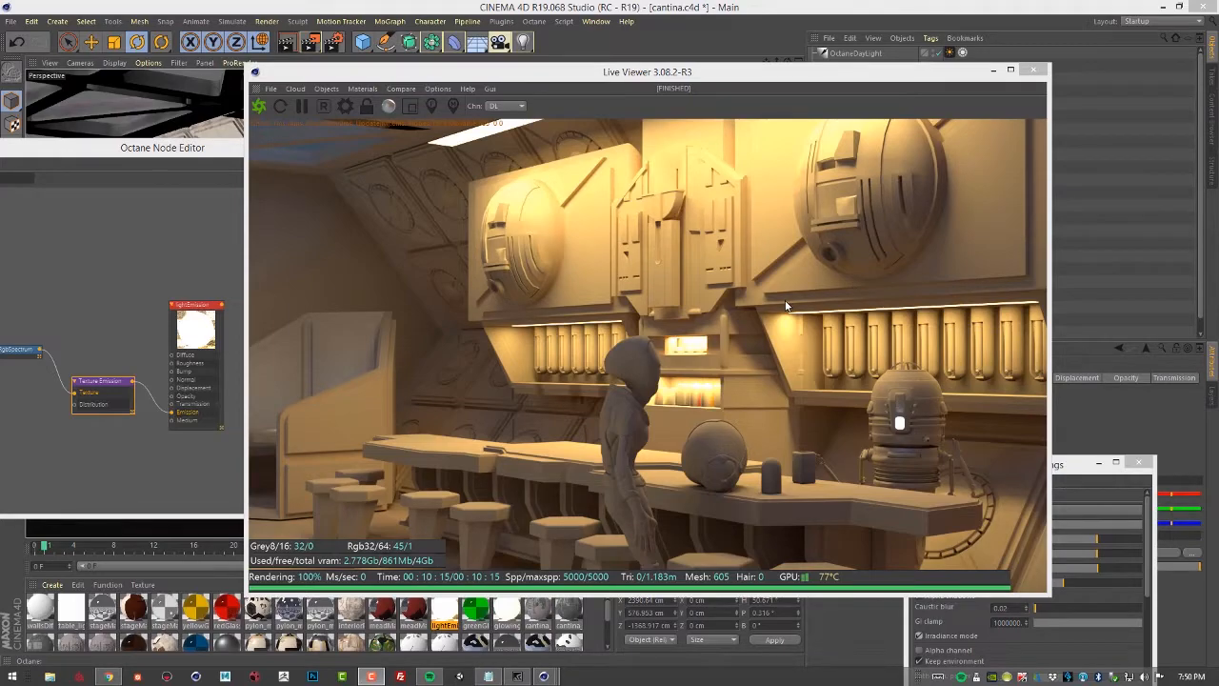
mouse_move(621, 243)
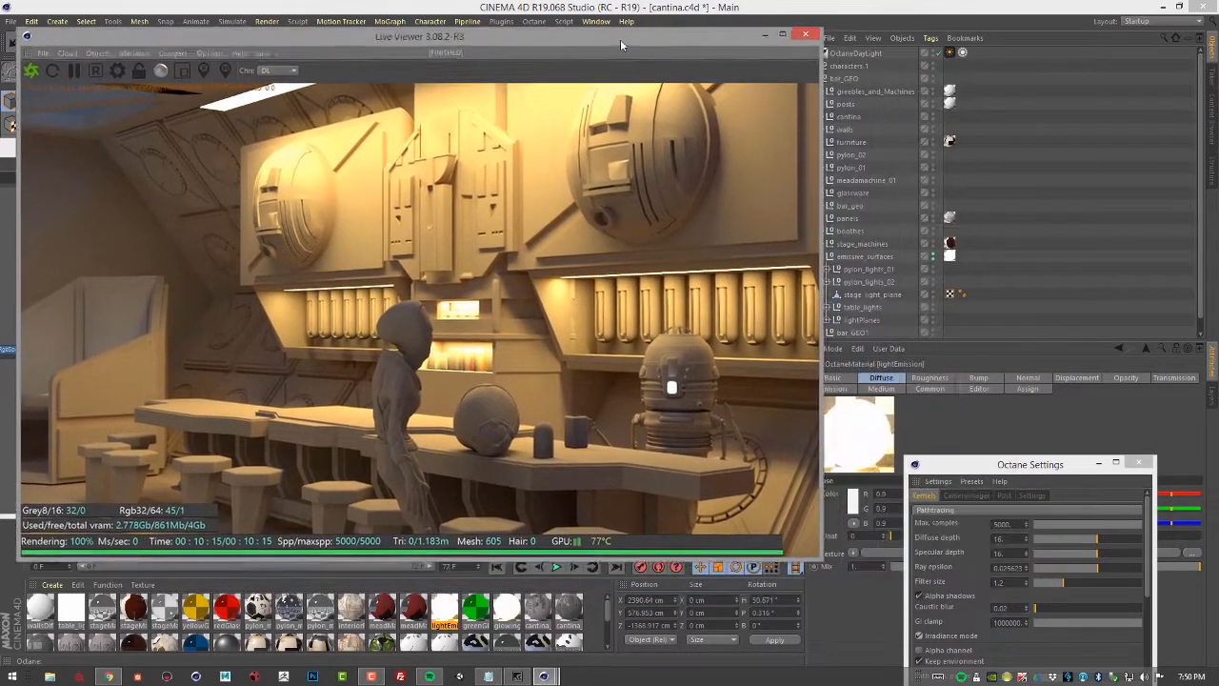
Move the Live Viewer window while the textured cantina render finishes at 5000 samples
left_click_drag(1030, 465, 1010, 186)
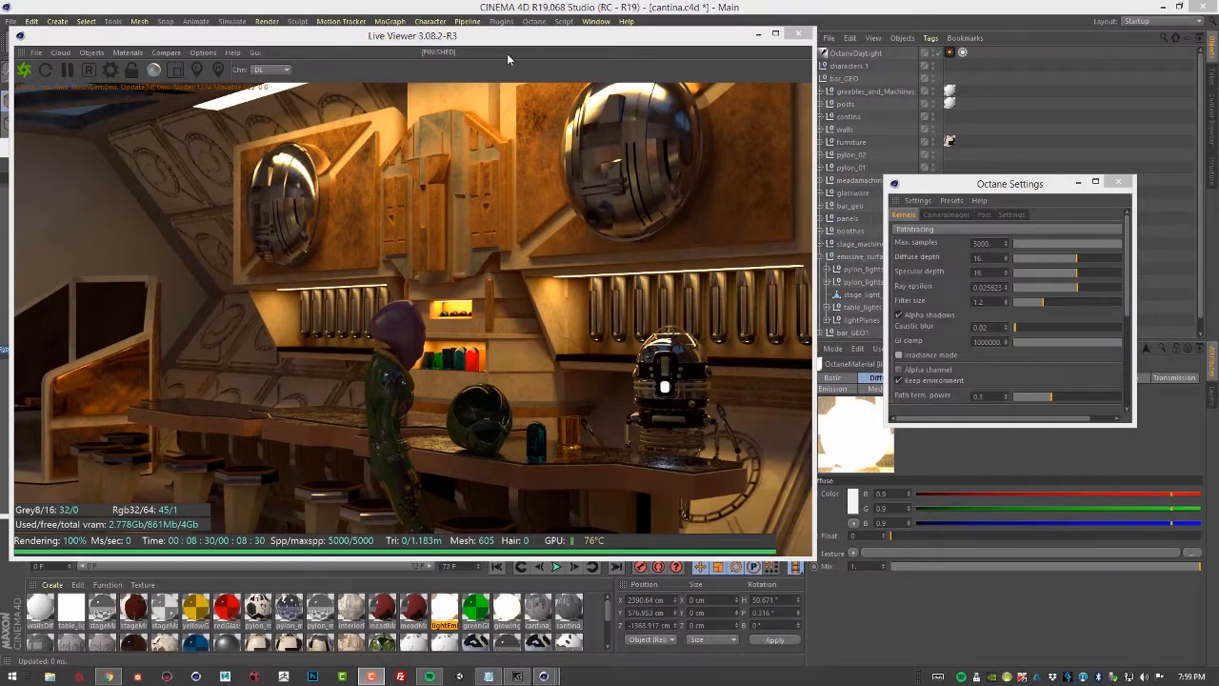
mouse_move(702, 245)
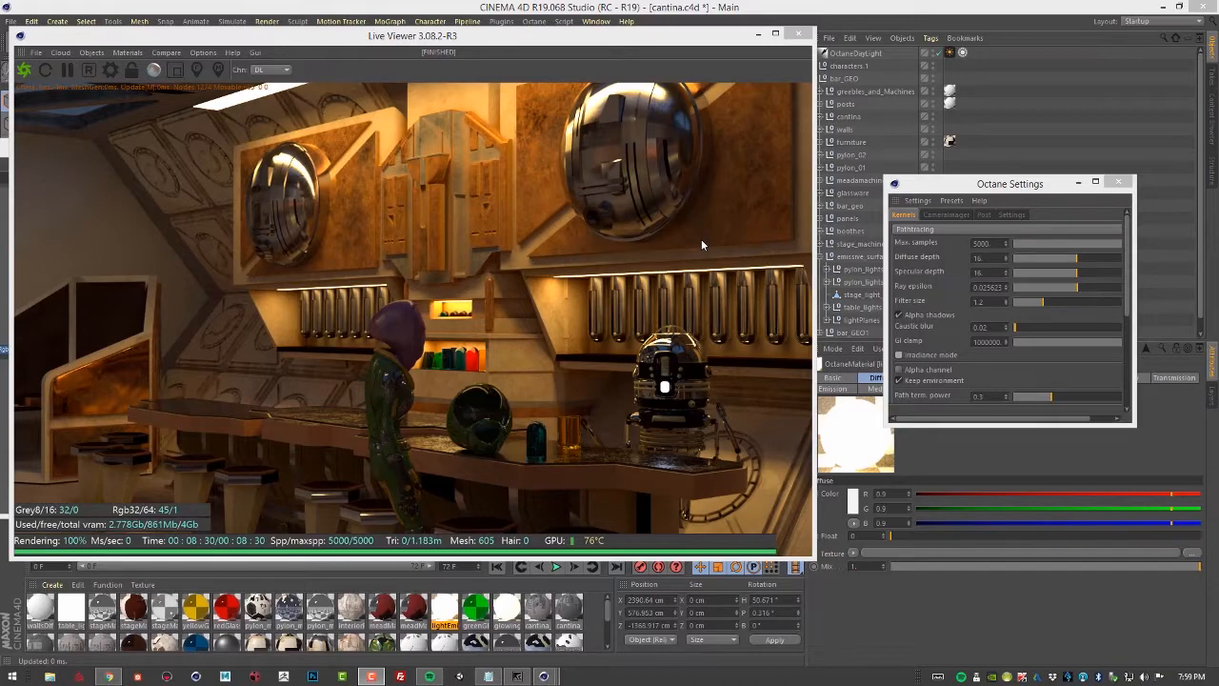
mouse_move(691, 251)
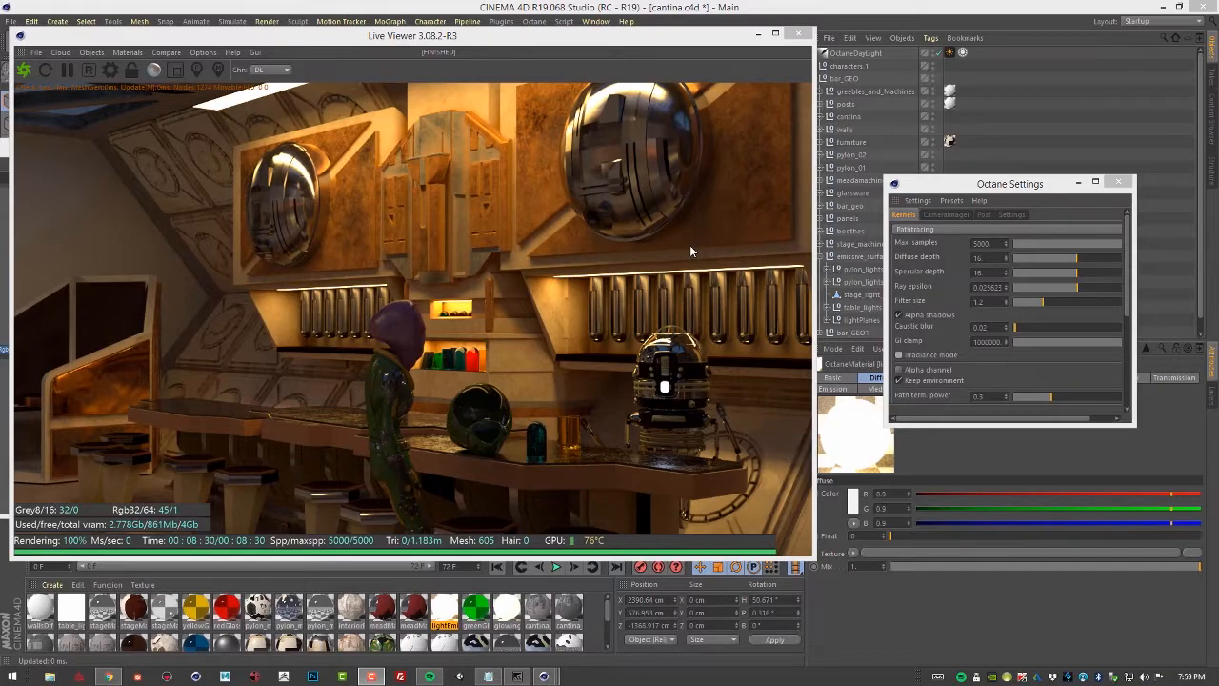